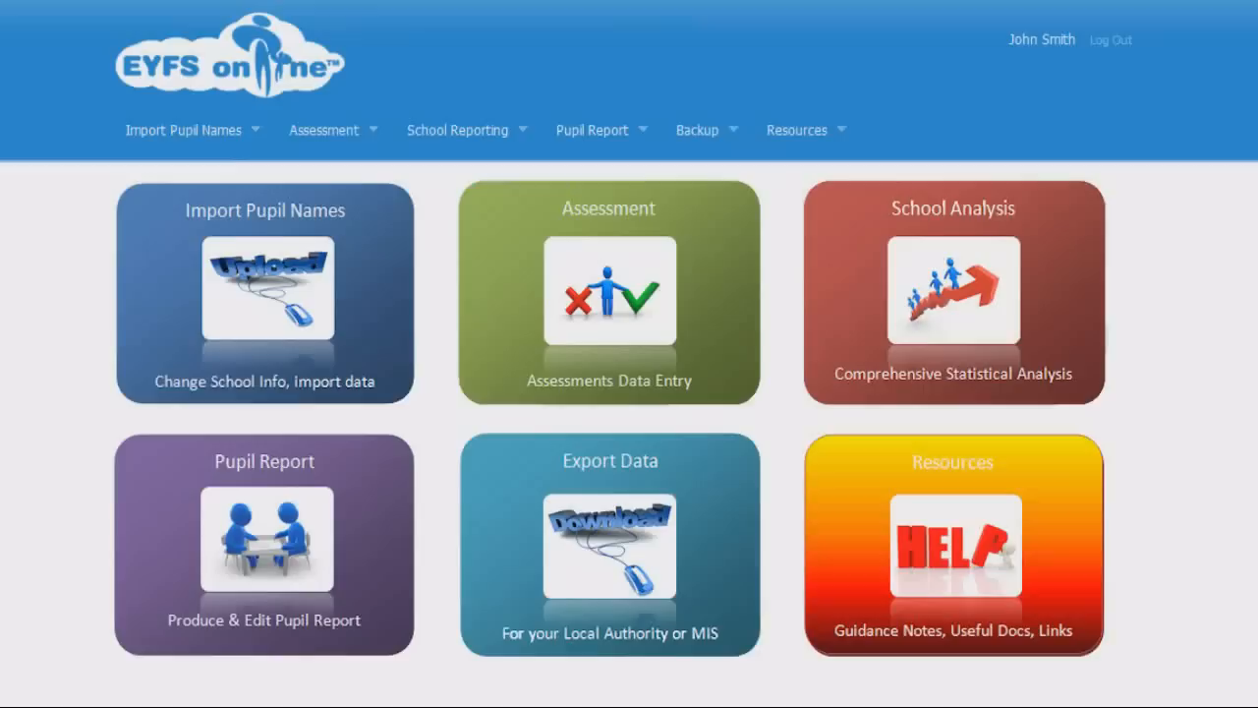
{"action": "left_click", "coordinate": [608, 293]}
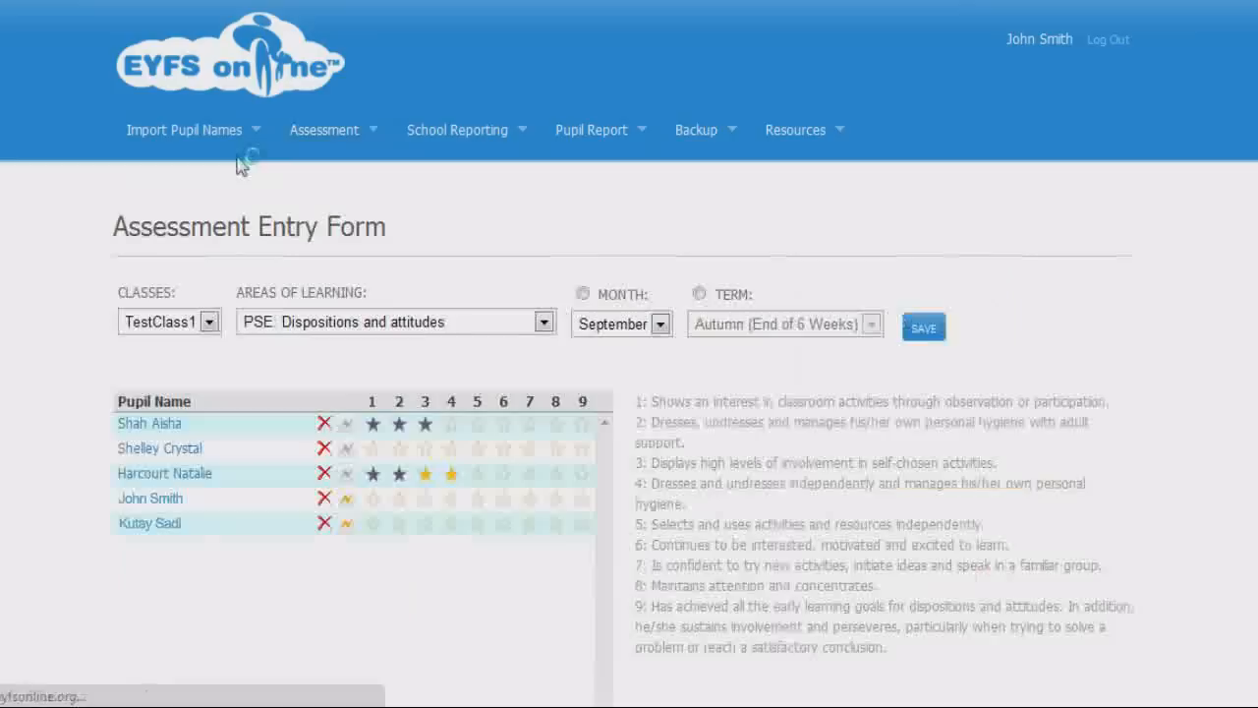
{"action": "left_click", "coordinate": [556, 524]}
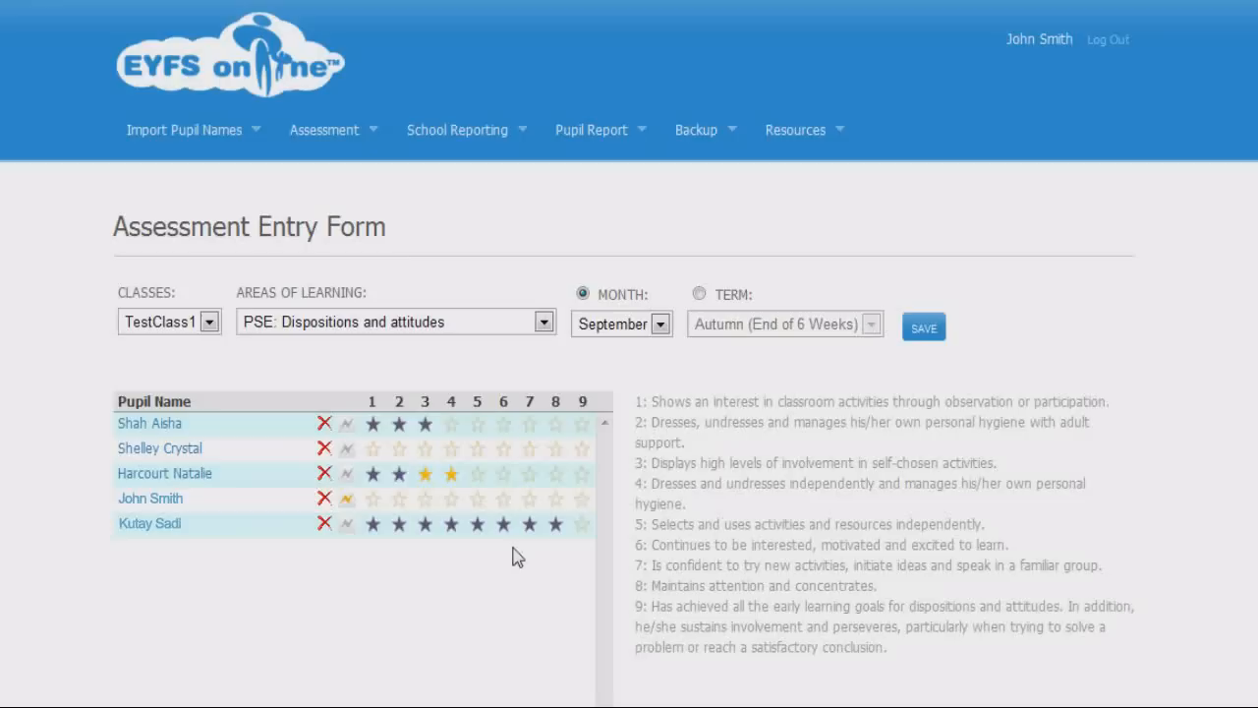